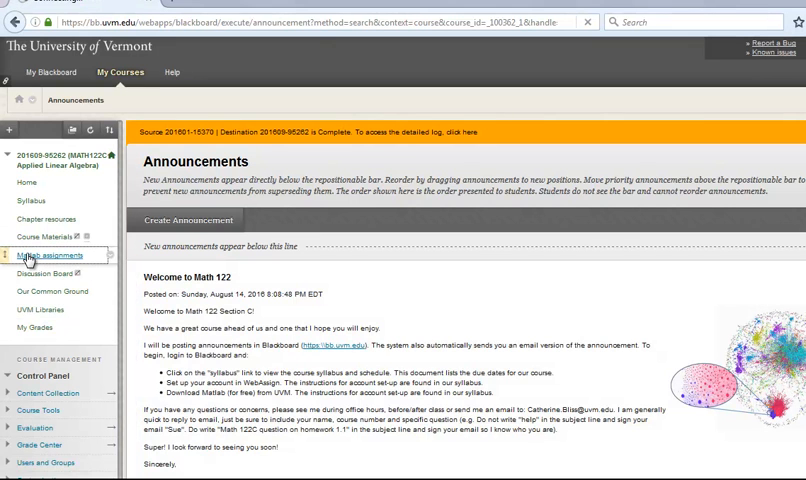
Step: Go to the Matlab assignments page and launch 'Matlab 1 (Click here to start)'
{"action": "left_click", "coordinate": [48, 255]}
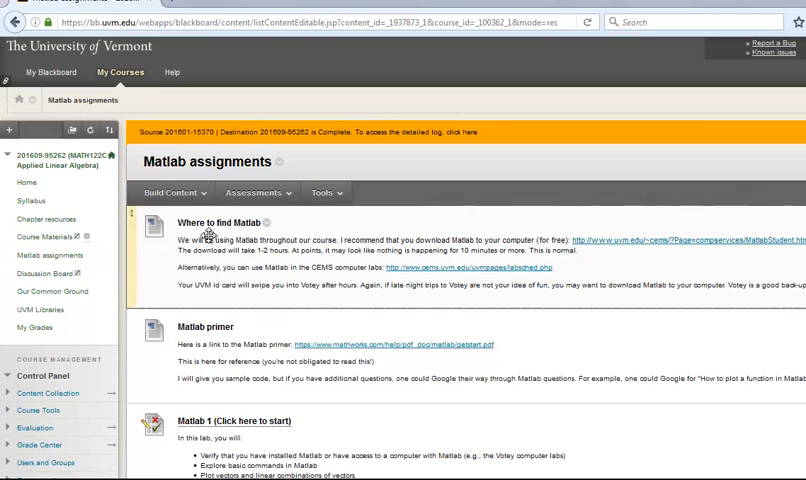
{"action": "scroll", "scroll_direction": "down", "scroll_amount": 3}
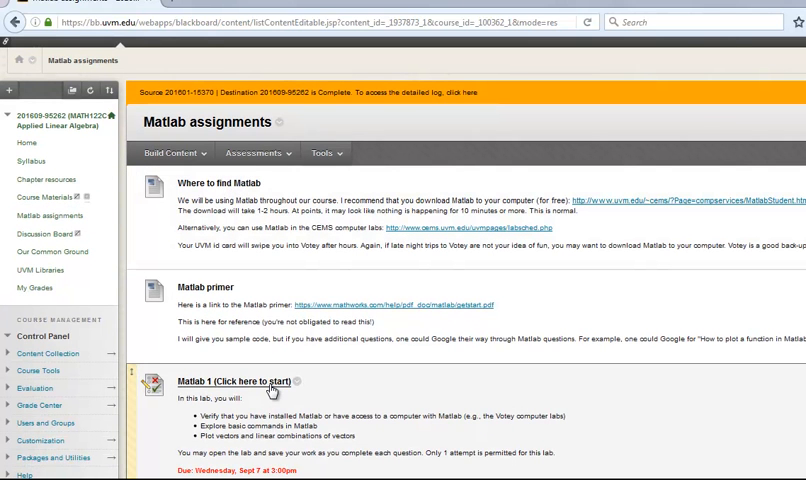
{"action": "left_click", "coordinate": [234, 381]}
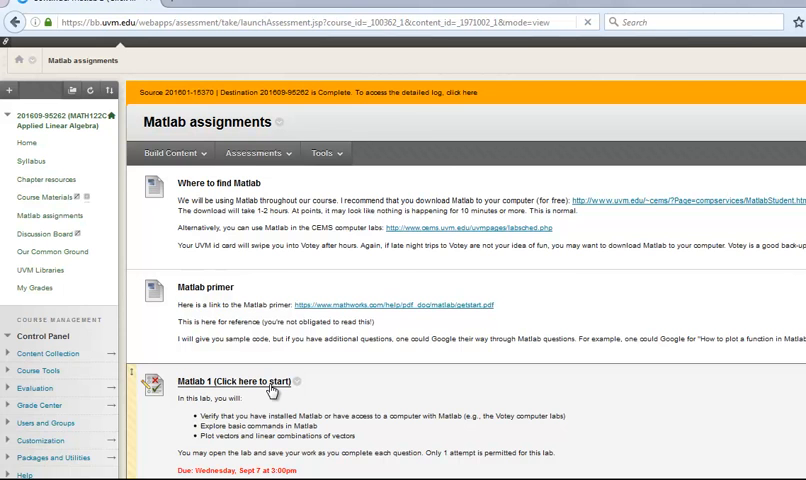
{"action": "left_click", "coordinate": [233, 383]}
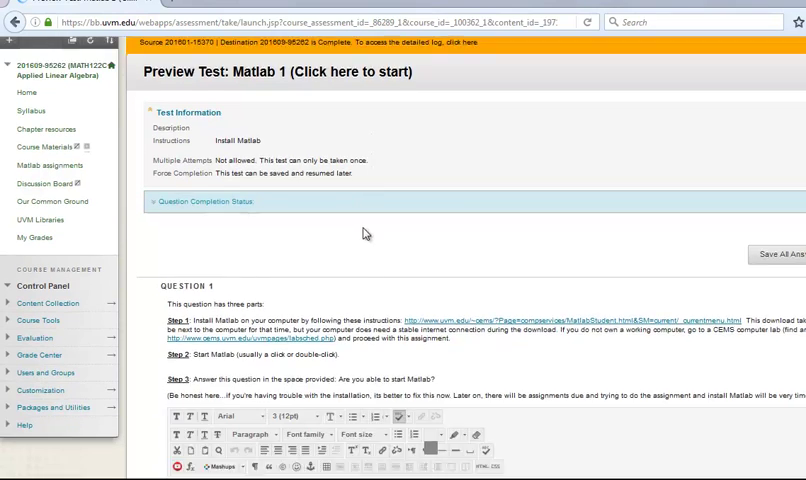
Step: Scroll the test preview, highlighting the Step 1 install and enter-1+1 instructions
{"action": "scroll", "scroll_direction": "down", "scroll_amount": 3}
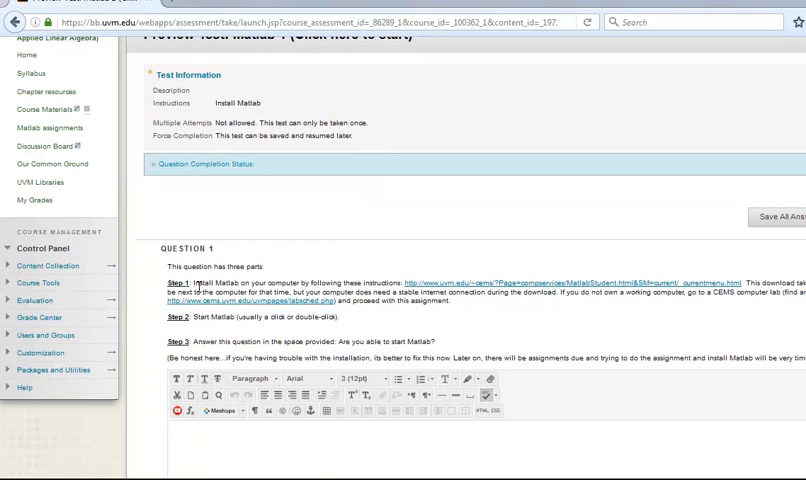
{"action": "left_click_drag", "start_coordinate": [196, 281], "coordinate": [398, 281]}
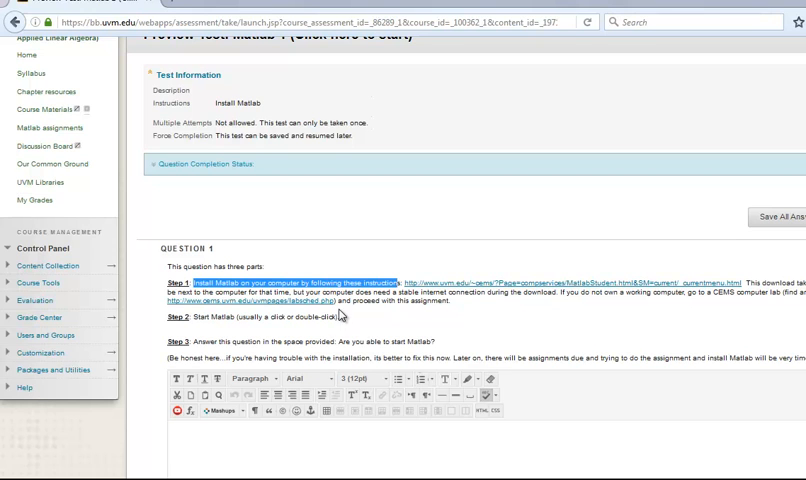
{"action": "mouse_move", "coordinate": [333, 307]}
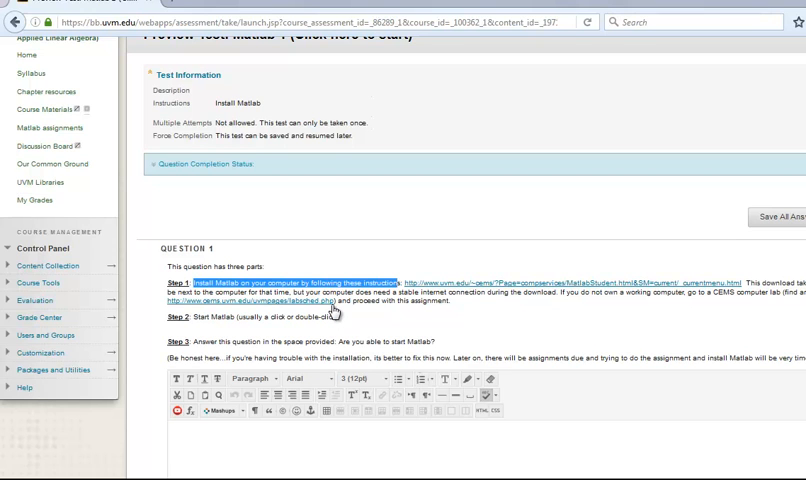
{"action": "scroll", "scroll_direction": "down", "scroll_amount": 3}
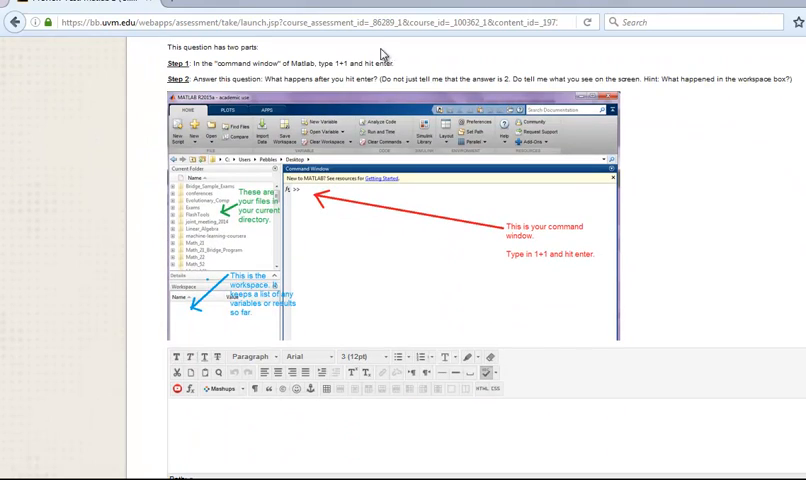
{"action": "left_click_drag", "start_coordinate": [320, 63], "coordinate": [378, 63]}
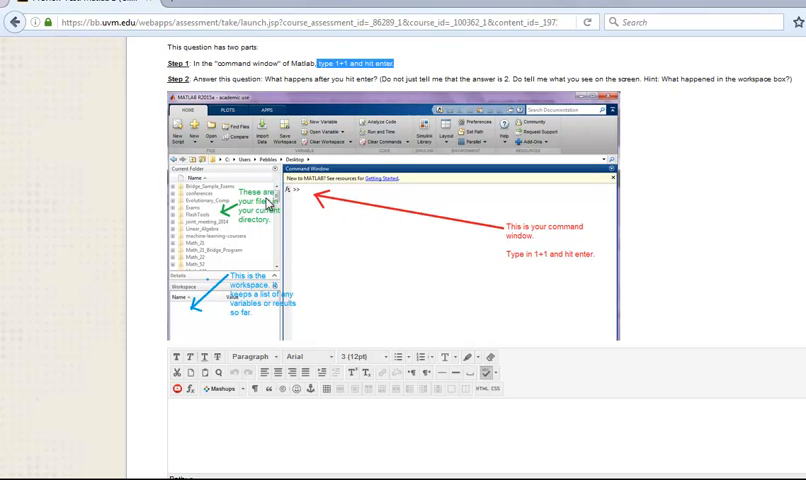
{"action": "mouse_move", "coordinate": [349, 328]}
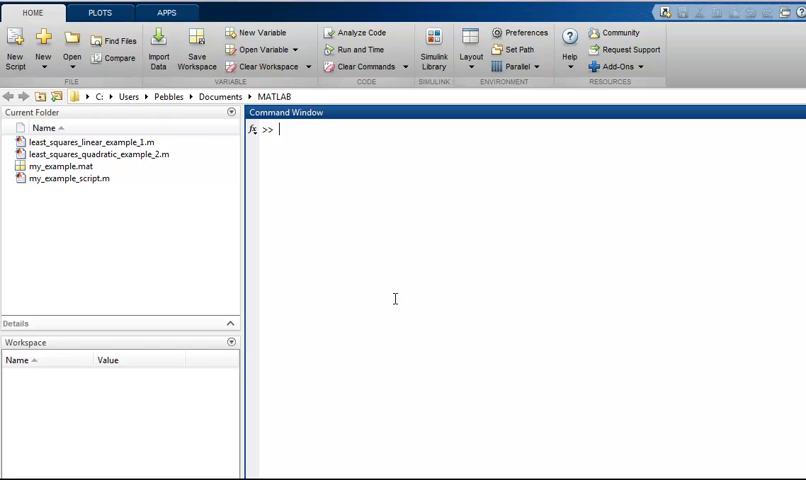
{"action": "mouse_move", "coordinate": [290, 148]}
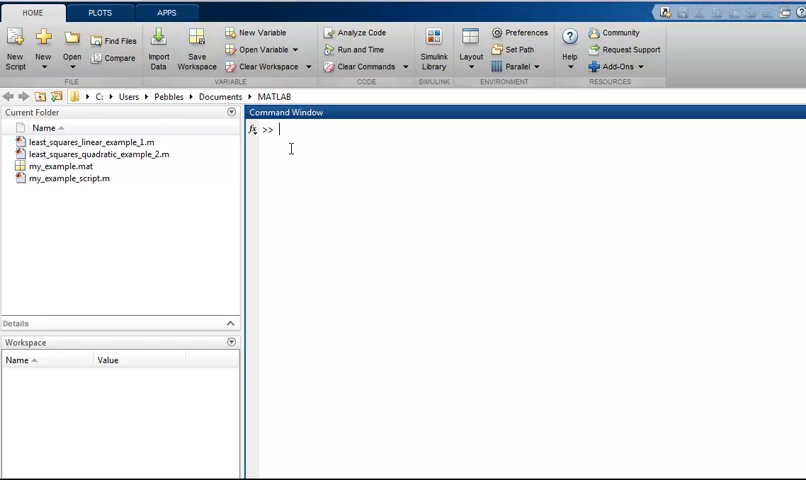
Step: Enter 1+1, sqrt(16), x=7, y=3 and x+y in the Command Window
{"action": "type", "text": "1+1"}
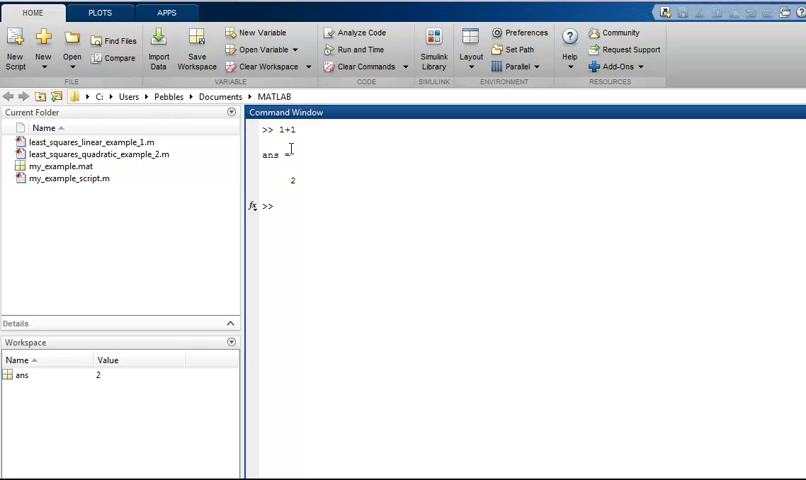
{"action": "type", "text": "sqrt(16"}
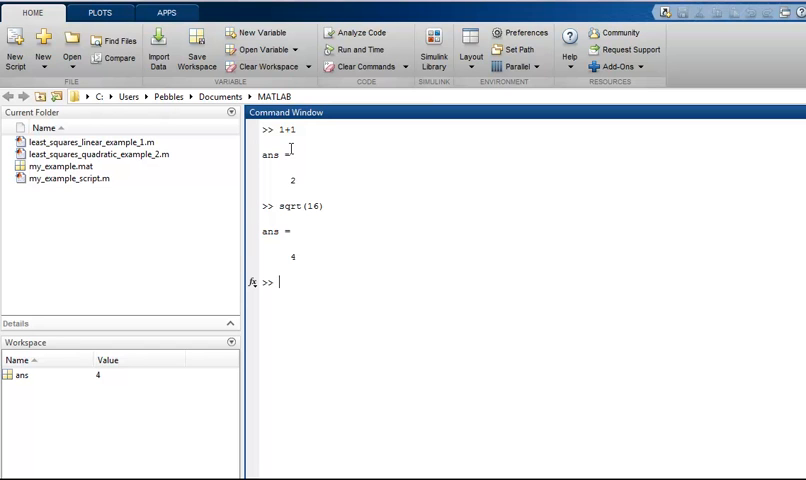
{"action": "type", "text": "x=7"}
{"action": "type", "text": "y=3"}
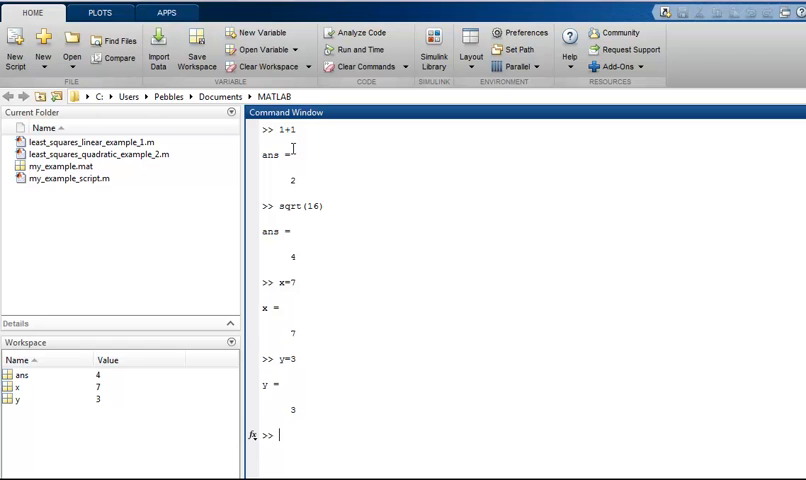
{"action": "type", "text": "x+y"}
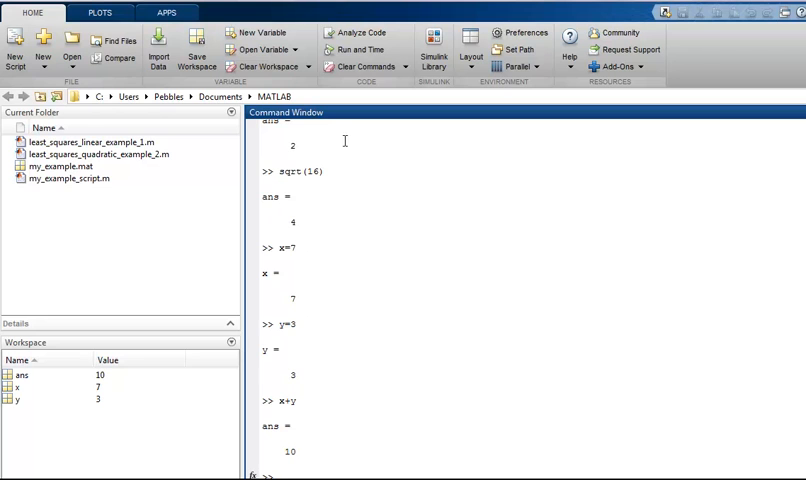
{"action": "mouse_move", "coordinate": [30, 357]}
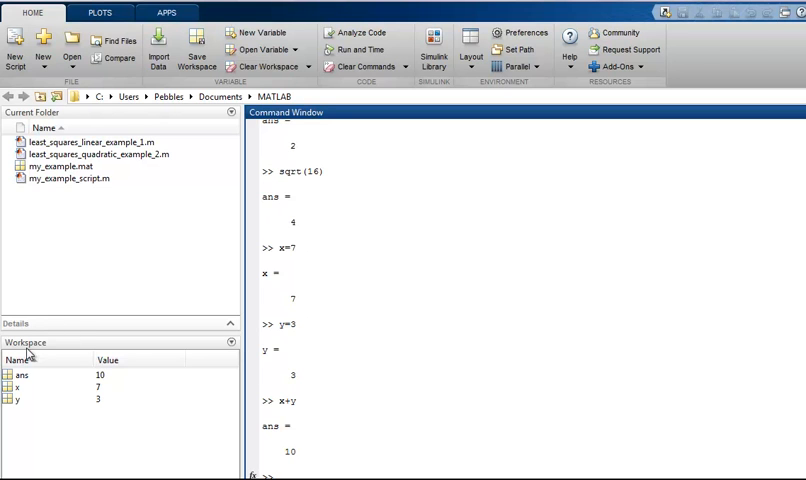
{"action": "mouse_move", "coordinate": [18, 410]}
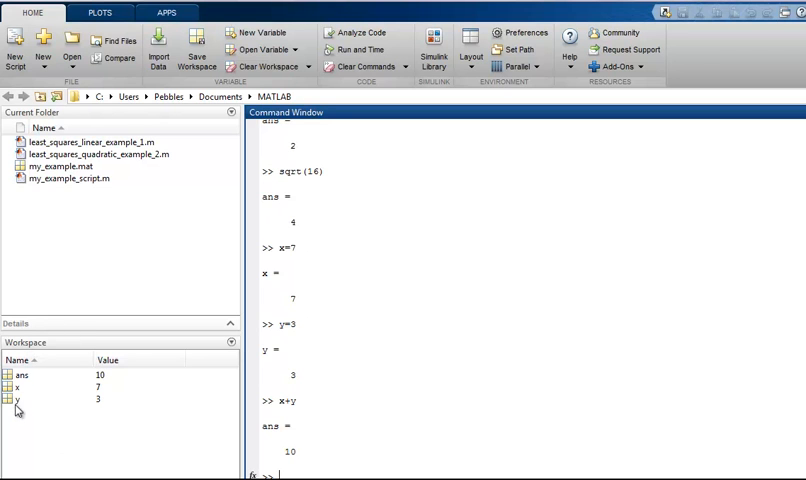
{"action": "mouse_move", "coordinate": [119, 412]}
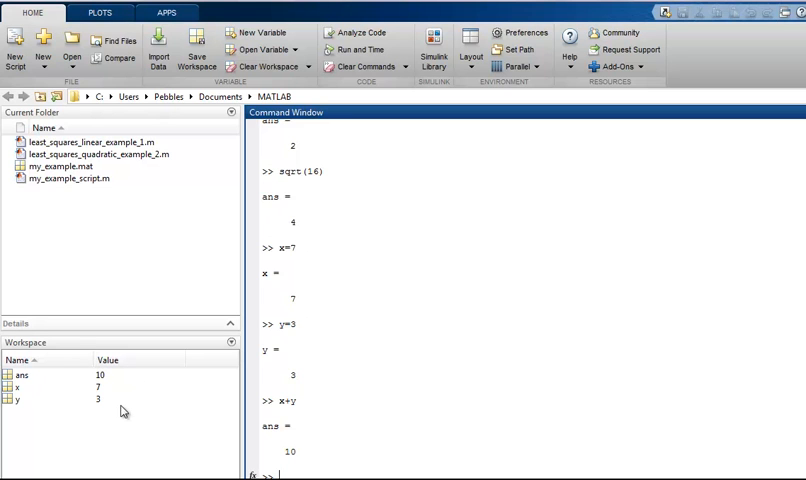
{"action": "mouse_move", "coordinate": [155, 247]}
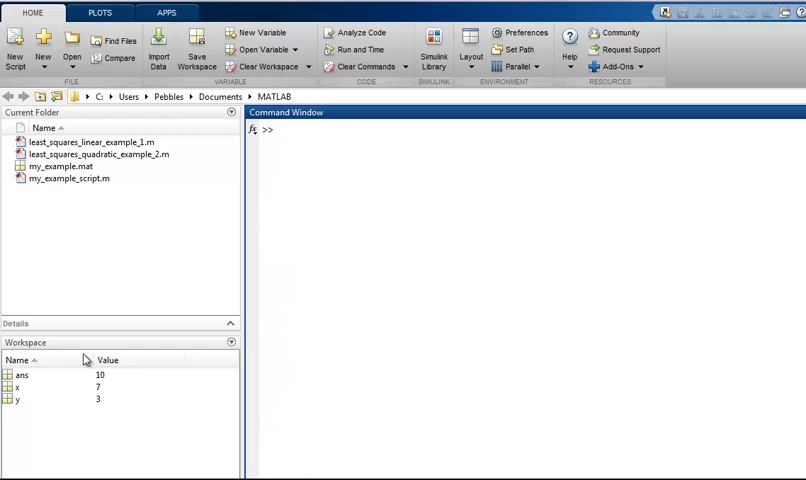
{"action": "mouse_move", "coordinate": [35, 460]}
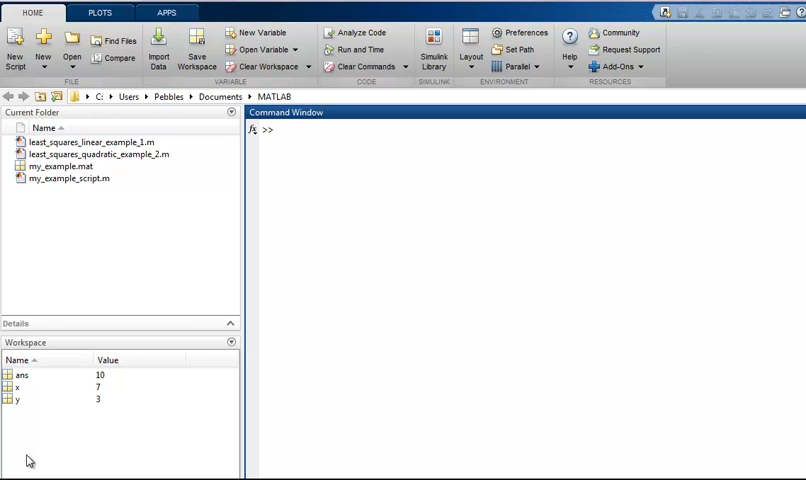
Step: Run clc to clear the Command Window, keeping ans, x and y
{"action": "type", "text": "clc"}
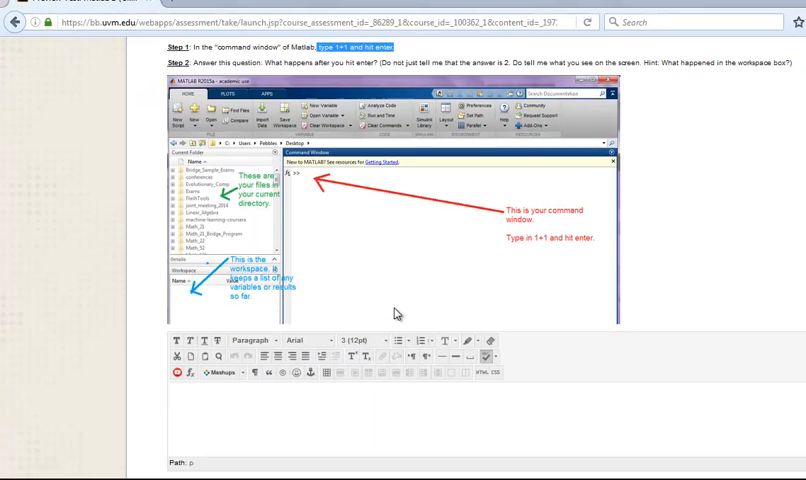
Step: Scroll the assessment down to Question 3 on graphing vectors and working folders
{"action": "scroll", "scroll_direction": "down", "scroll_amount": 3}
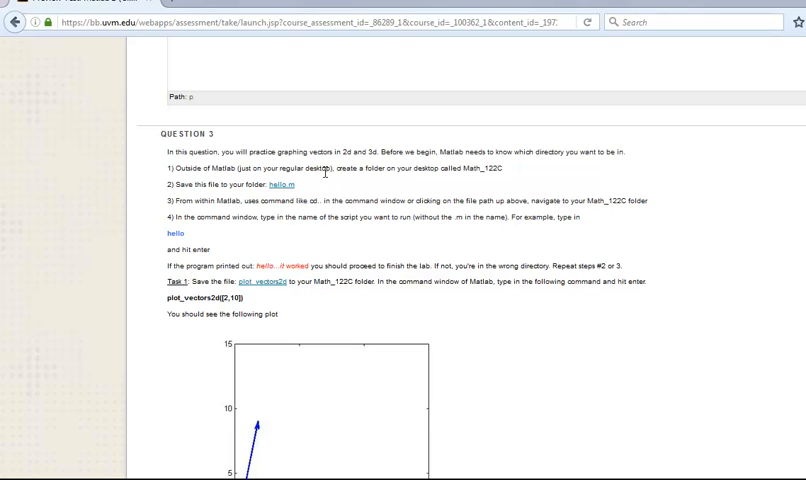
{"action": "scroll", "scroll_direction": "down", "scroll_amount": 3}
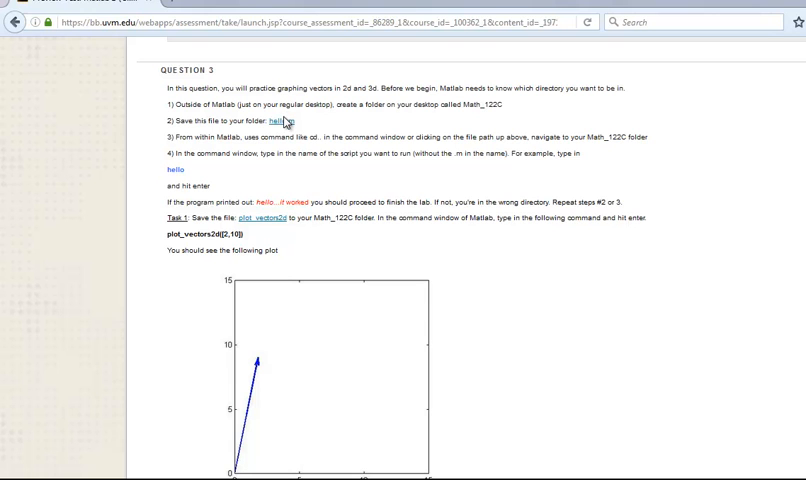
{"action": "mouse_move", "coordinate": [250, 139]}
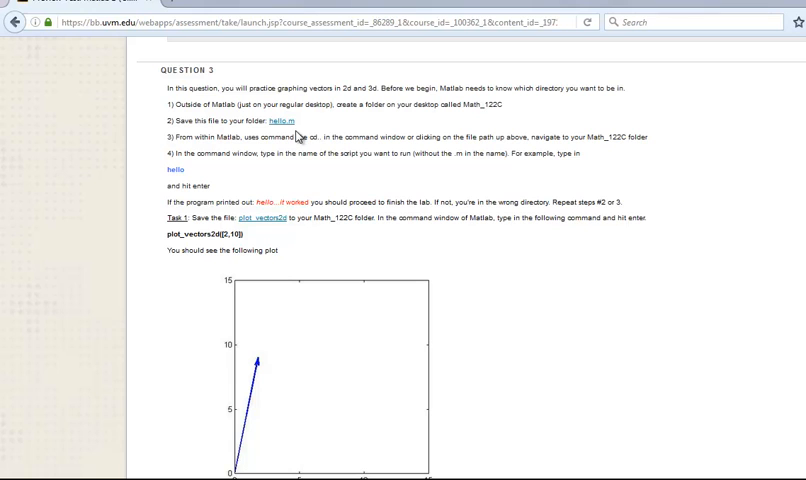
{"action": "mouse_move", "coordinate": [287, 119]}
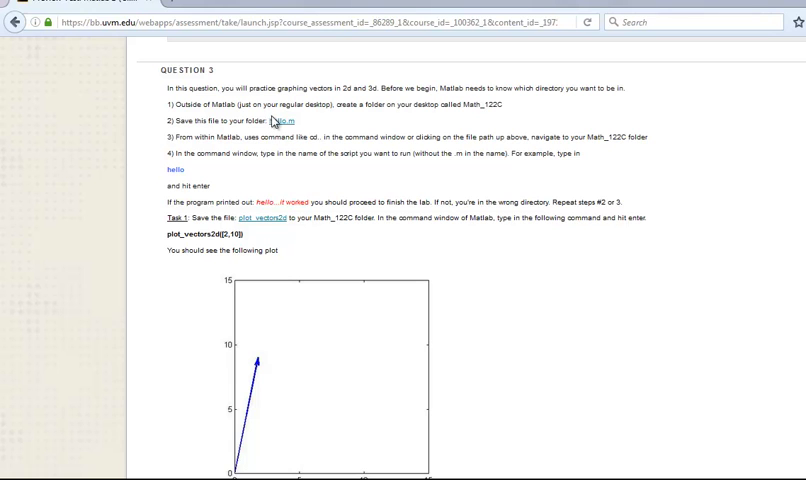
{"action": "mouse_move", "coordinate": [278, 131]}
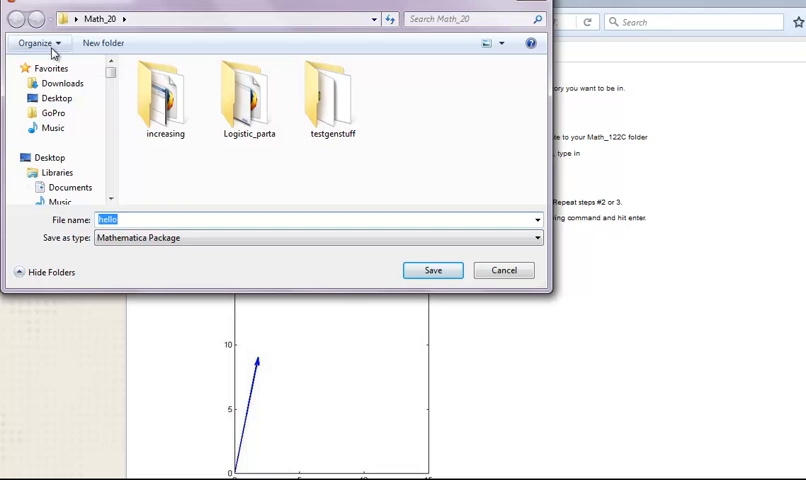
Step: Create a Desktop folder named Math122_C and save hello.m into it
{"action": "left_click", "coordinate": [49, 157]}
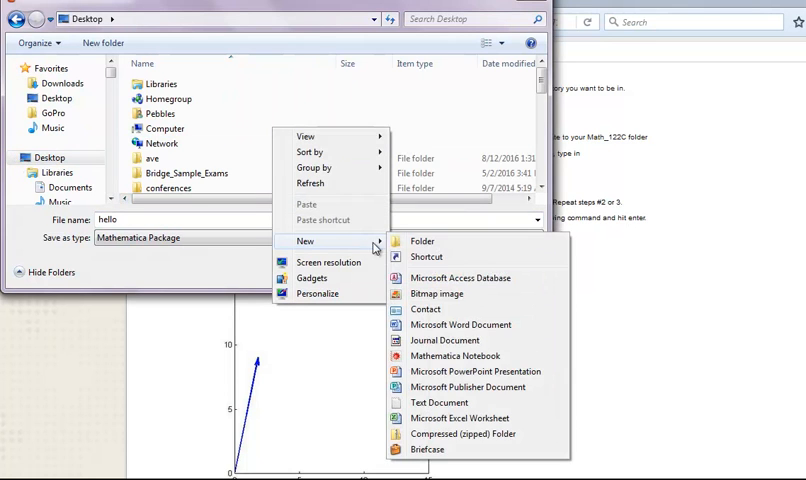
{"action": "left_click", "coordinate": [422, 241]}
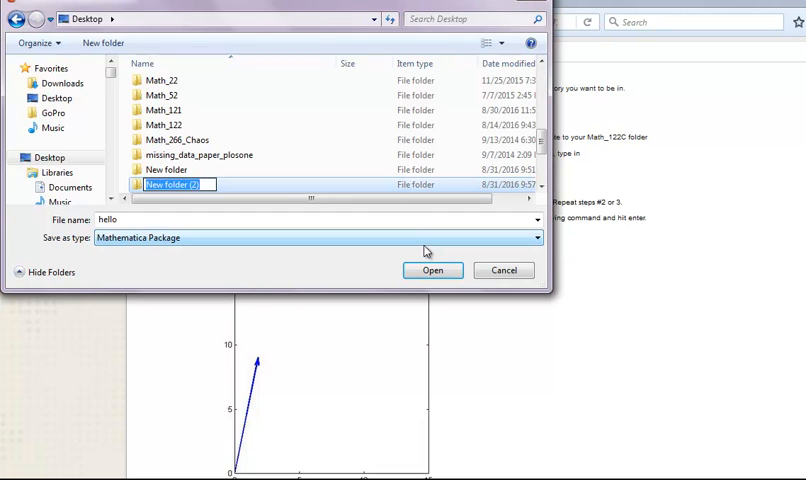
{"action": "type", "text": "Math122_C"}
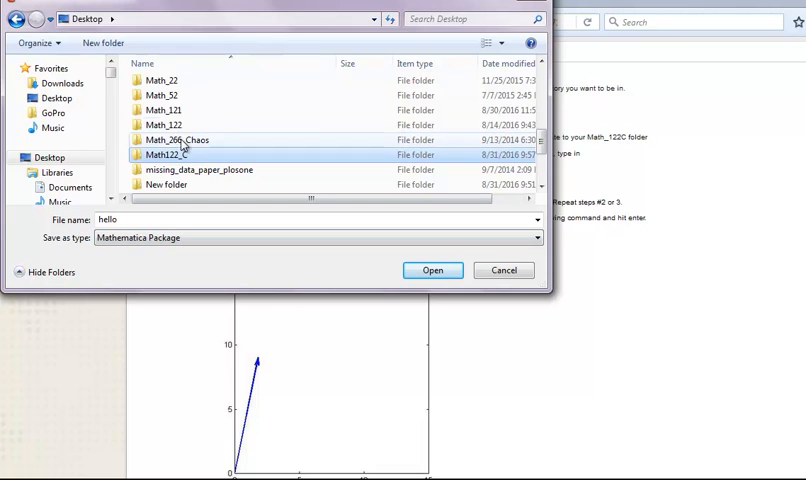
{"action": "double_click", "coordinate": [165, 155]}
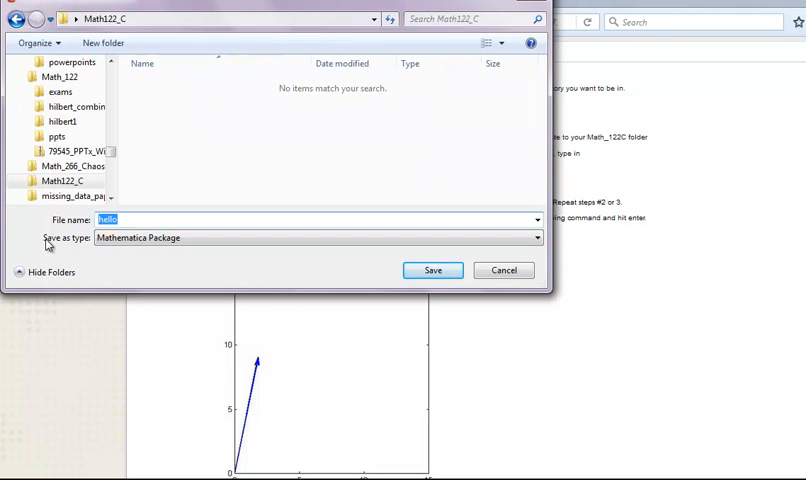
{"action": "left_click", "coordinate": [300, 238]}
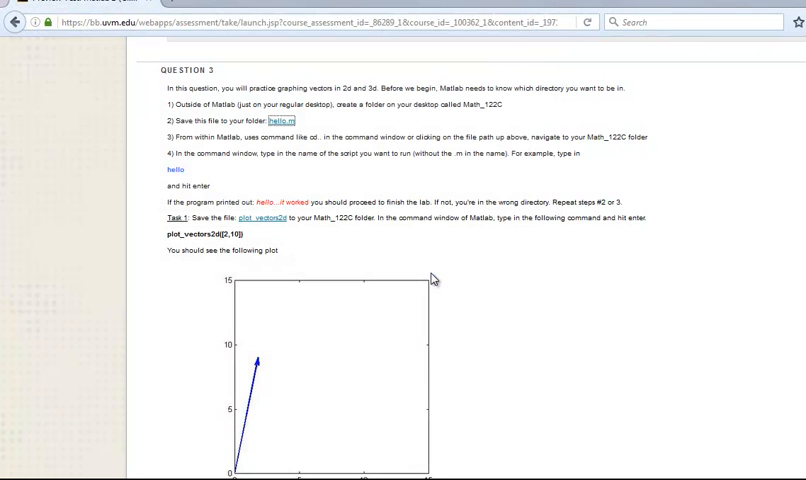
{"action": "mouse_move", "coordinate": [431, 278]}
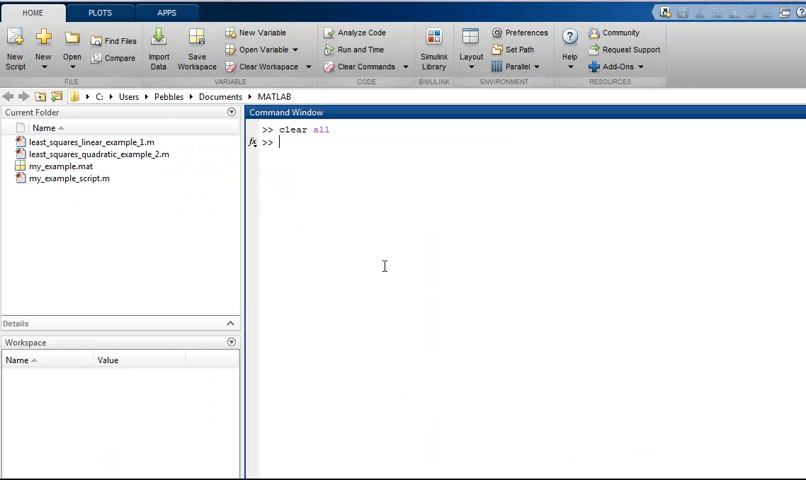
Step: Try running hello, which gives an undefined function error
{"action": "type", "text": "hello"}
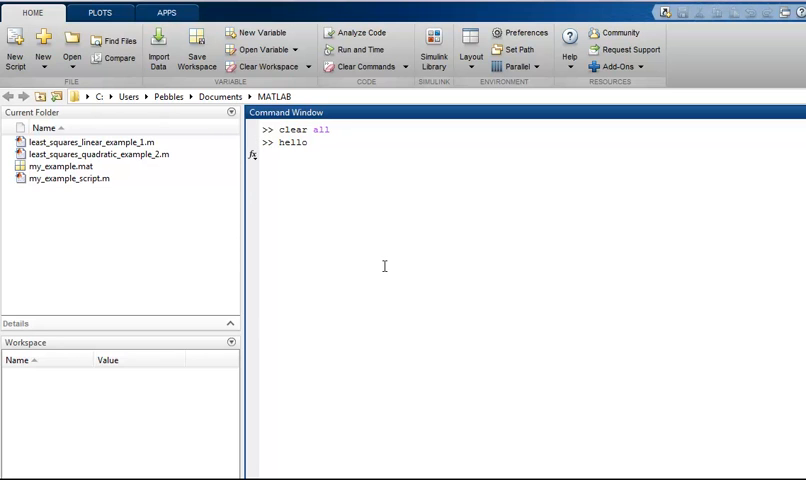
{"action": "key", "text": "Enter"}
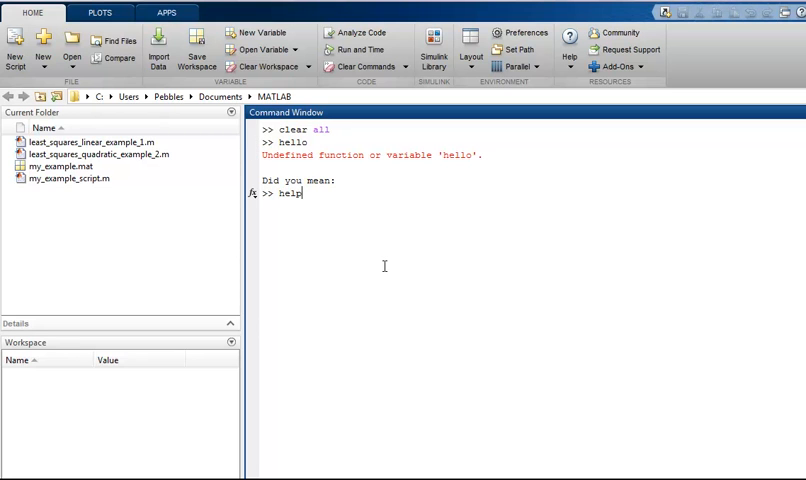
{"action": "key", "text": "Backspace"}
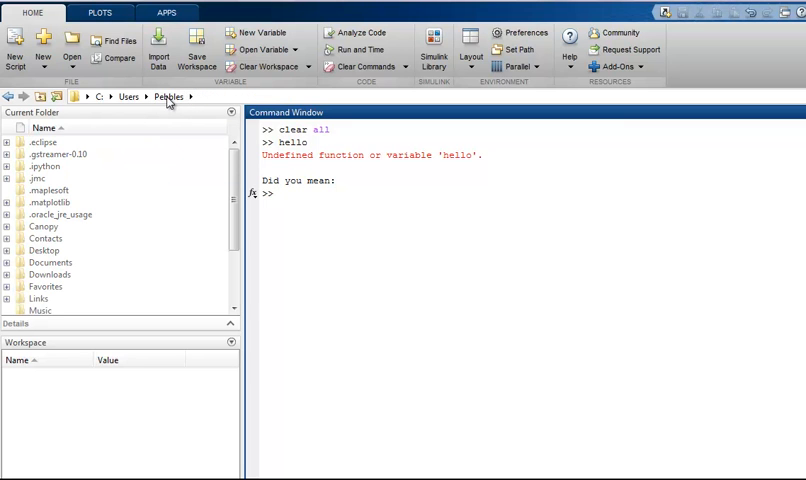
{"action": "mouse_move", "coordinate": [50, 262]}
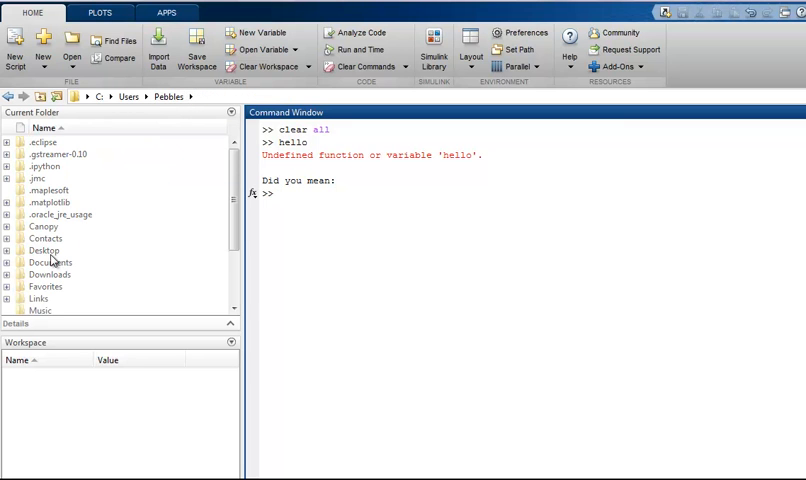
Step: Set MATLAB's current folder to Desktop\Math122_C
{"action": "left_click", "coordinate": [44, 250]}
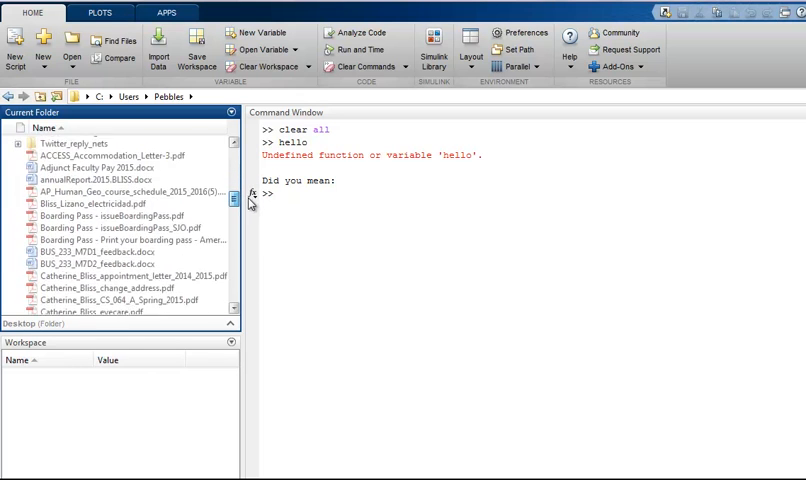
{"action": "scroll", "scroll_direction": "down", "scroll_amount": 3}
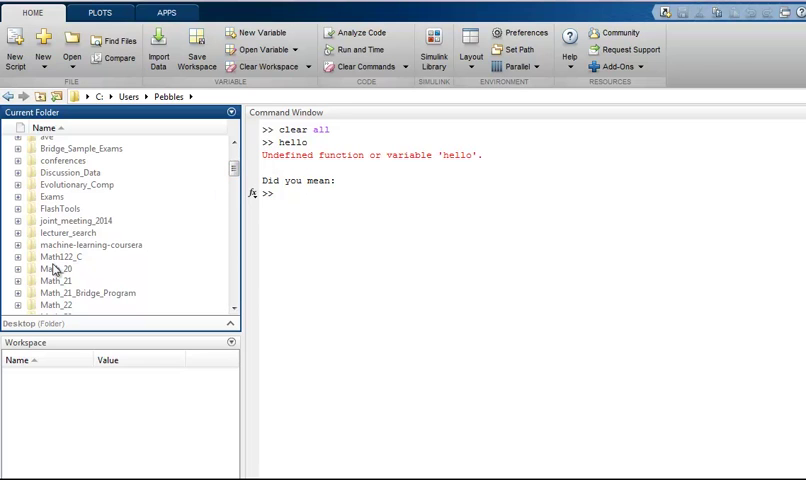
{"action": "double_click", "coordinate": [58, 256]}
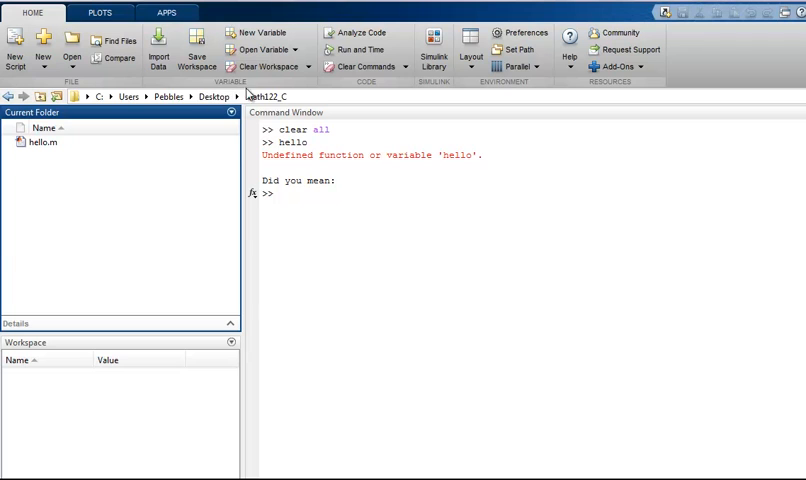
{"action": "mouse_move", "coordinate": [280, 111]}
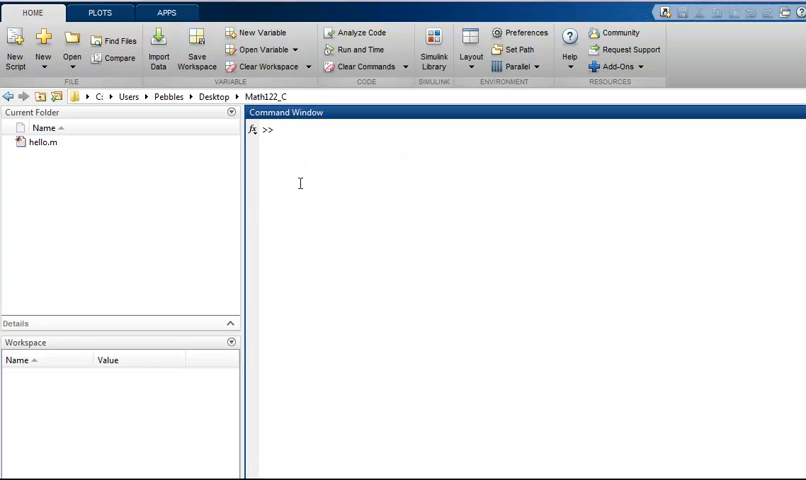
Step: Run the hello script from the Math122_C folder
{"action": "type", "text": "hello"}
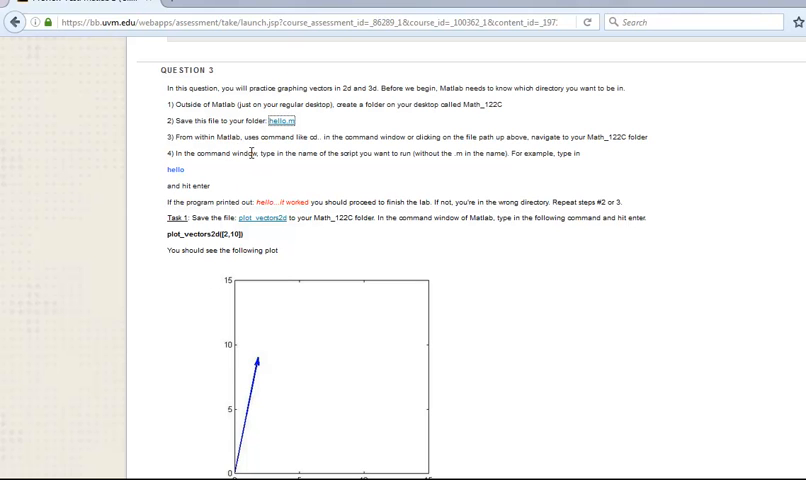
Step: Save the plot_vectors2d link's file into Math122_C via Save Link As
{"action": "scroll", "scroll_direction": "down", "scroll_amount": 3}
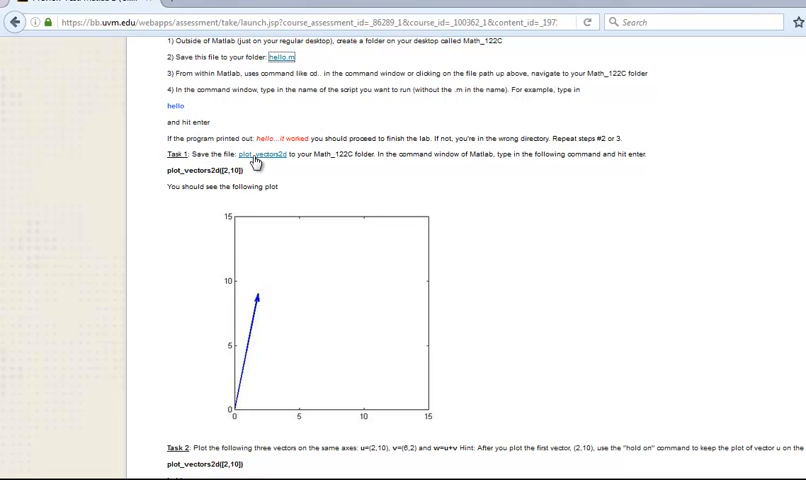
{"action": "right_click", "coordinate": [261, 155]}
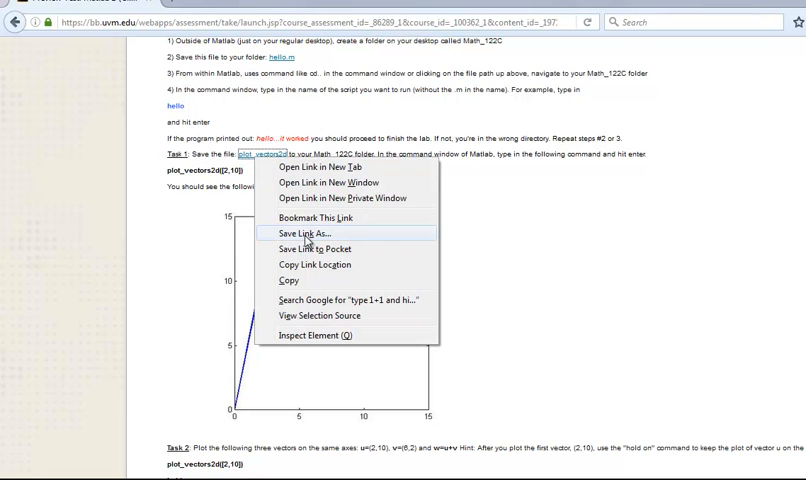
{"action": "left_click", "coordinate": [299, 233]}
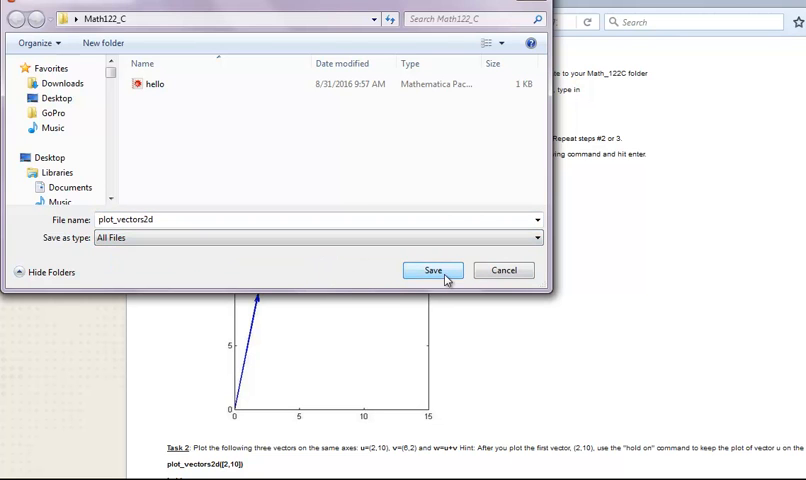
{"action": "left_click", "coordinate": [432, 270]}
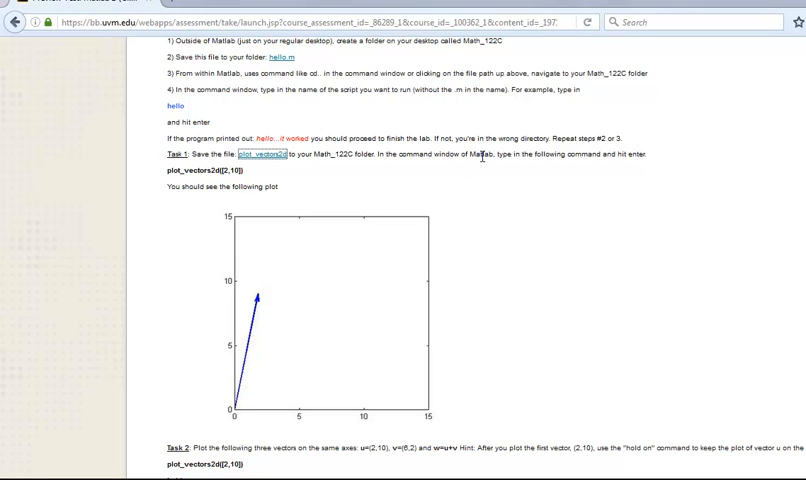
{"action": "mouse_move", "coordinate": [497, 156]}
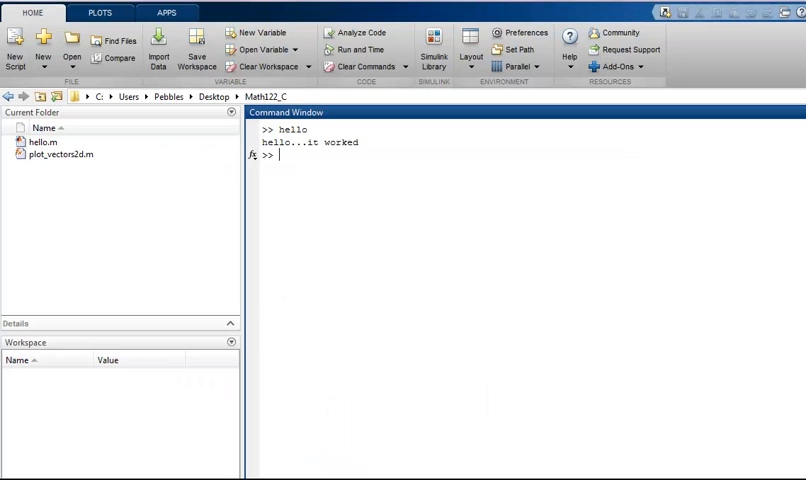
Step: Run plot_vectors2d([2 10]) to draw the vector arrow from the origin
{"action": "type", "text": "plot_v"}
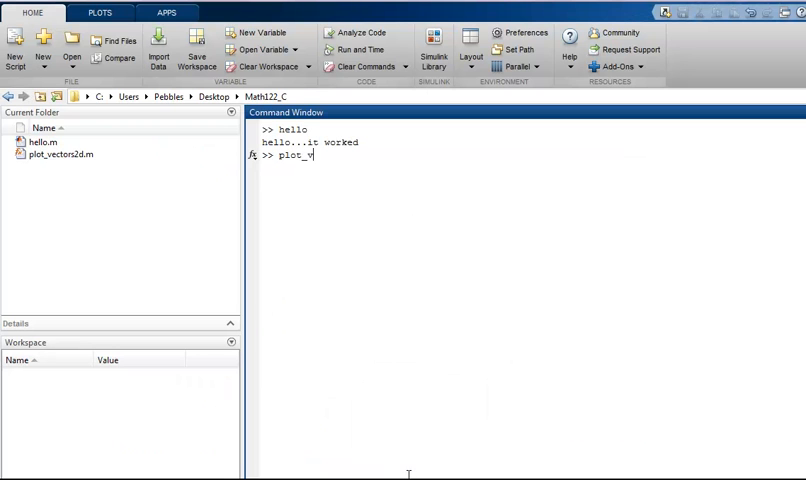
{"action": "type", "text": "ectors2d([2"}
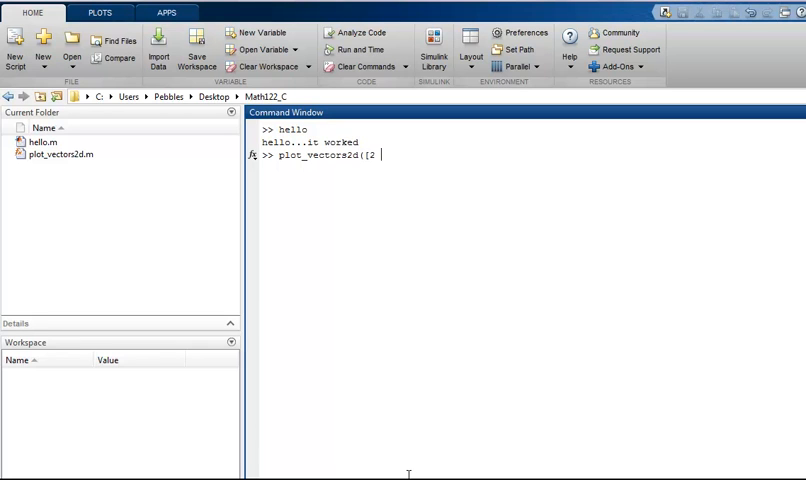
{"action": "type", "text": "10])"}
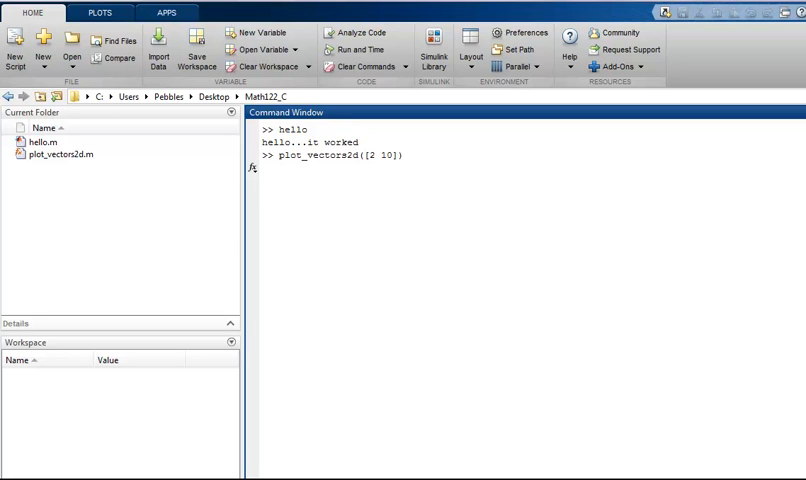
{"action": "mouse_move", "coordinate": [61, 468]}
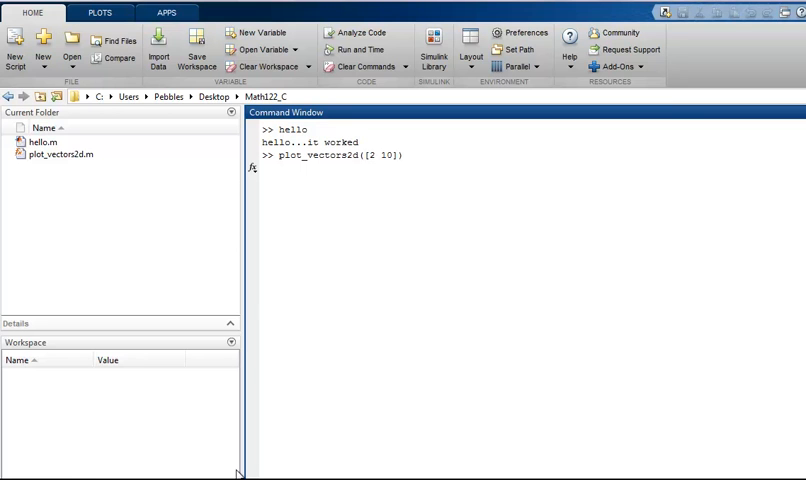
{"action": "key", "text": "Enter"}
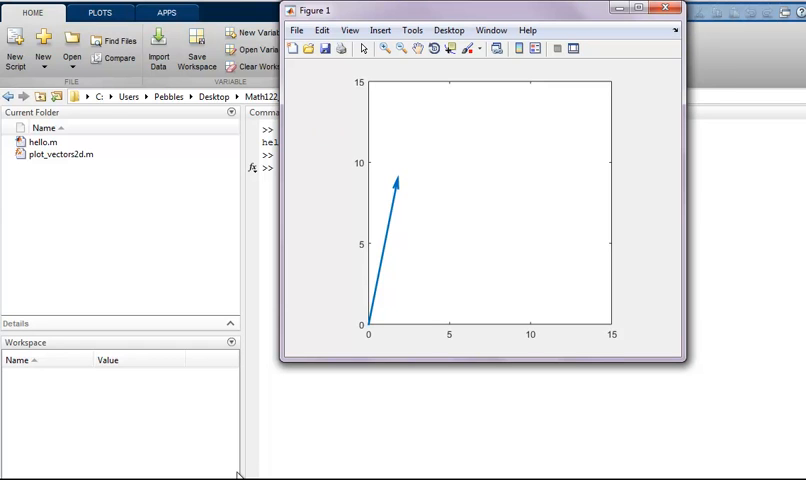
{"action": "mouse_move", "coordinate": [415, 255]}
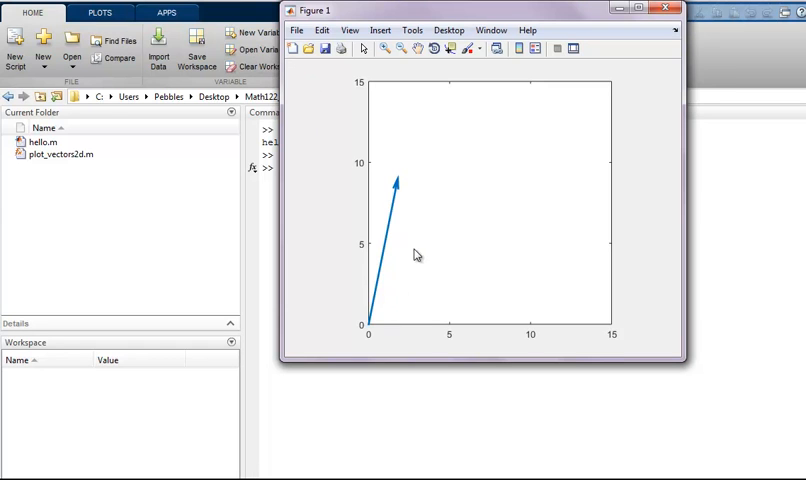
{"action": "mouse_move", "coordinate": [420, 189]}
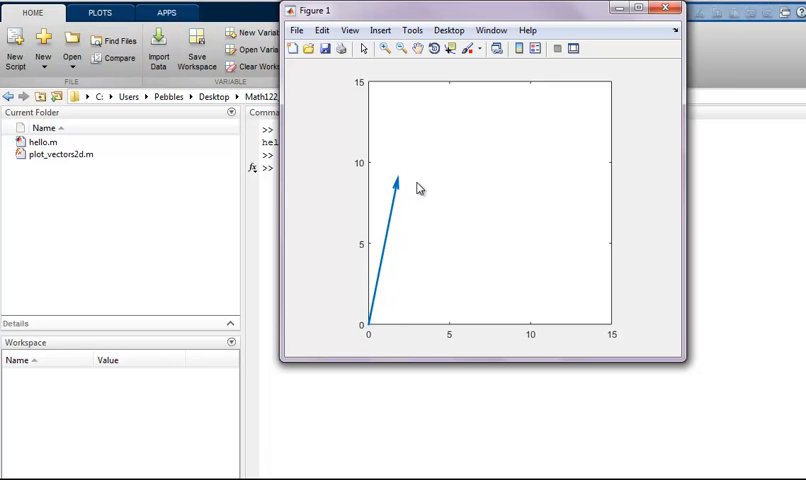
{"action": "mouse_move", "coordinate": [409, 199]}
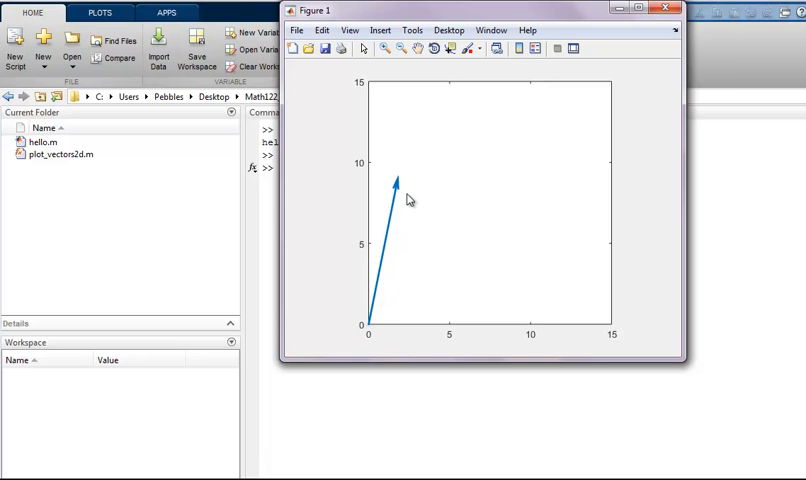
Step: Insert a plot title reading 'athy Bliss' above the vector axes
{"action": "left_click", "coordinate": [380, 29]}
{"action": "type", "text": "C"}
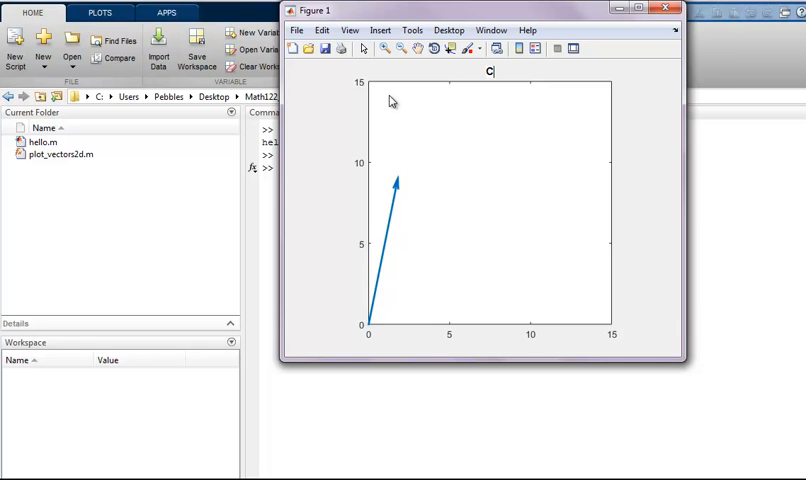
{"action": "type", "text": "athy Bliss"}
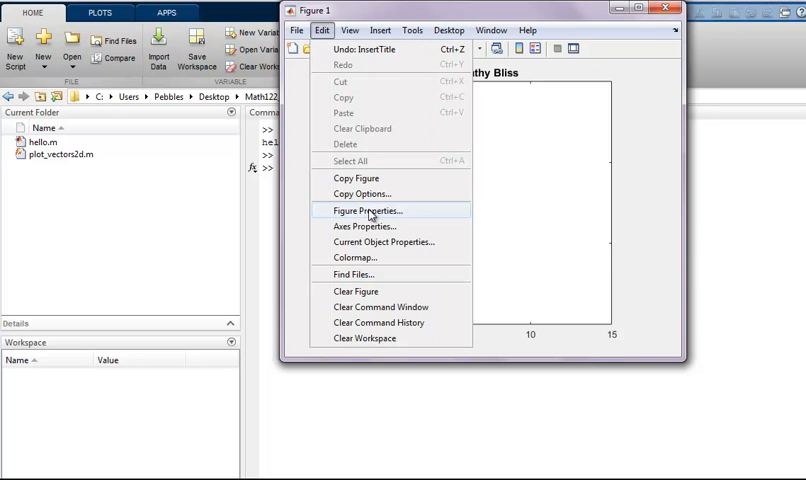
Step: Set the vector arrow's line width to 4.0 and its colour to magenta
{"action": "left_click", "coordinate": [366, 210]}
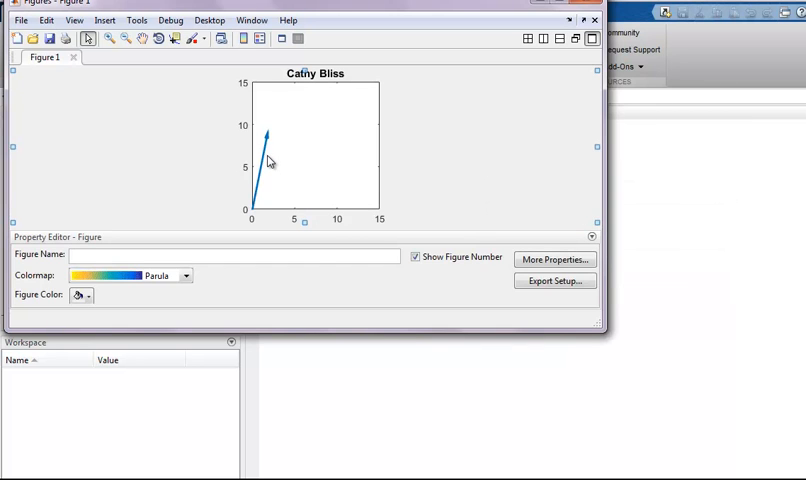
{"action": "left_click", "coordinate": [263, 160]}
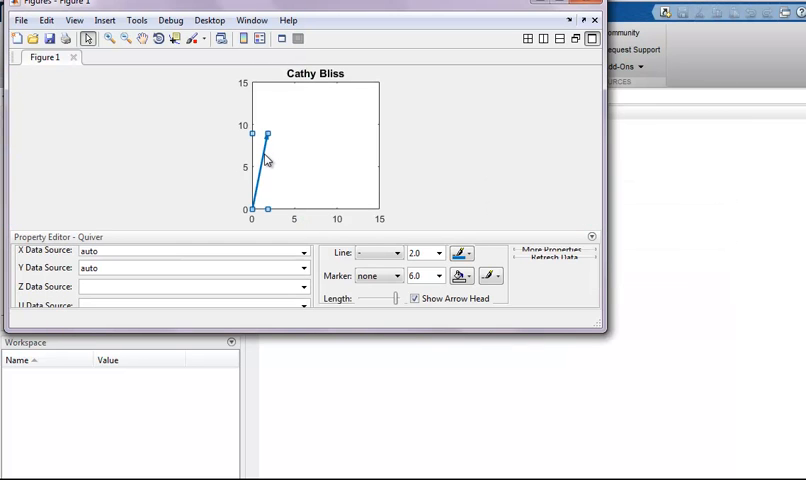
{"action": "left_click", "coordinate": [438, 252]}
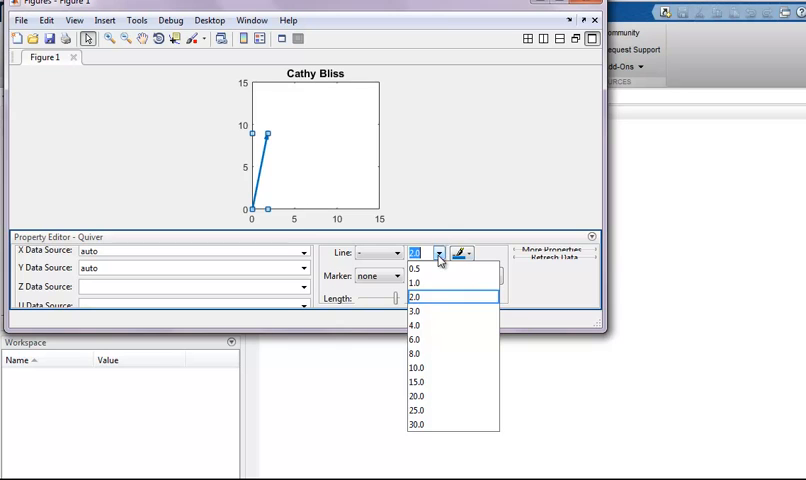
{"action": "left_click", "coordinate": [417, 339]}
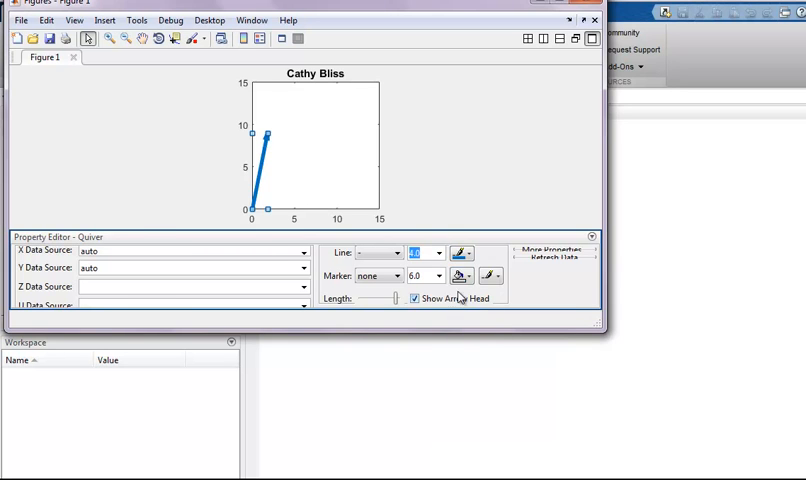
{"action": "left_click", "coordinate": [461, 252]}
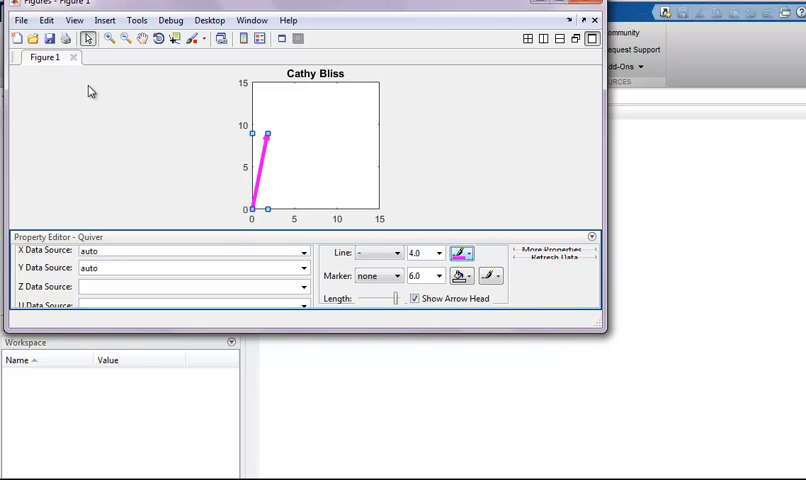
{"action": "left_click", "coordinate": [46, 20]}
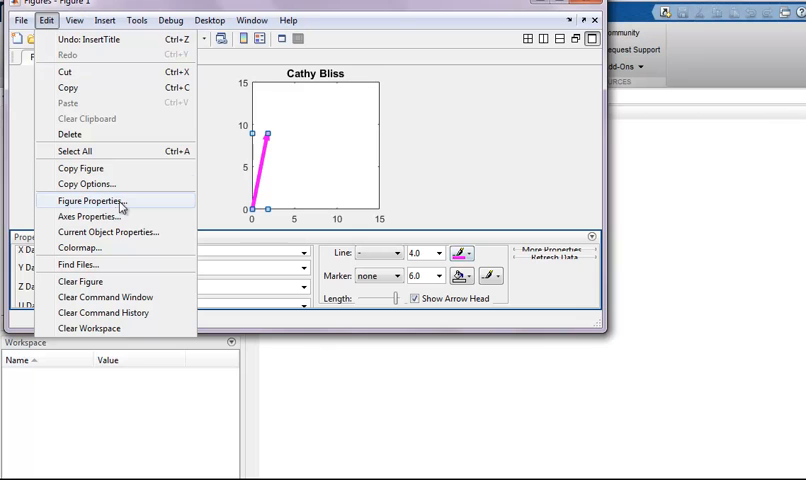
{"action": "mouse_move", "coordinate": [88, 216]}
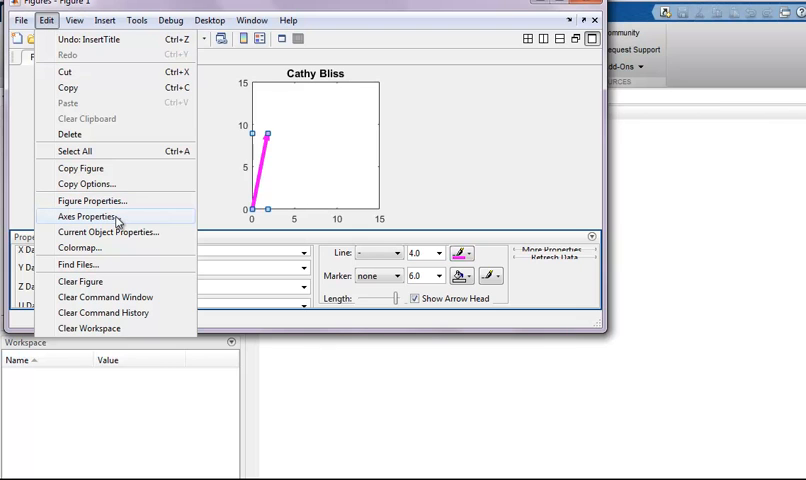
{"action": "left_click", "coordinate": [85, 217]}
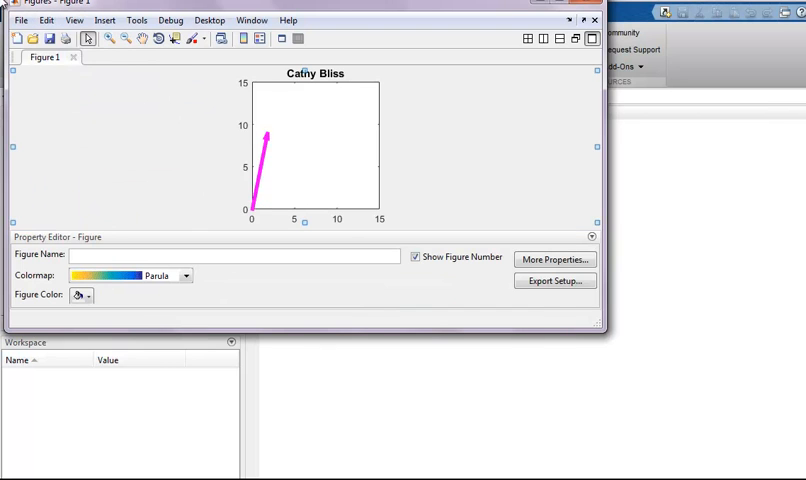
Step: Save the figure as JPEG image My_favorite_figure.jpg in the Math122_C folder
{"action": "left_click", "coordinate": [16, 20]}
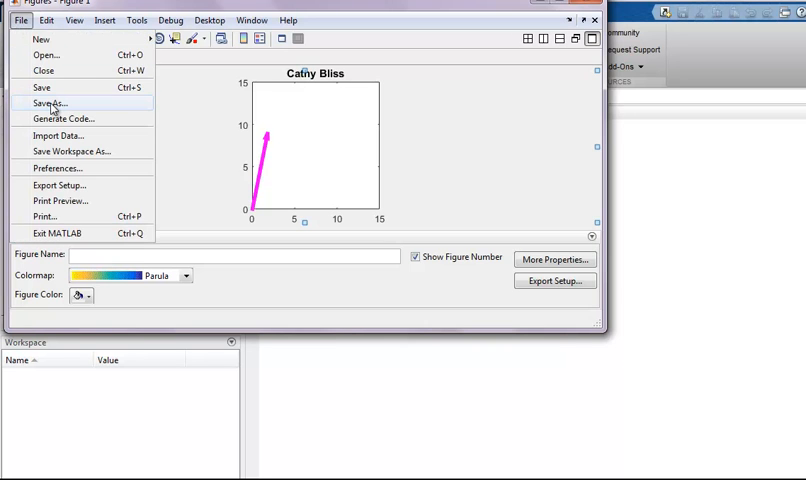
{"action": "left_click", "coordinate": [57, 109]}
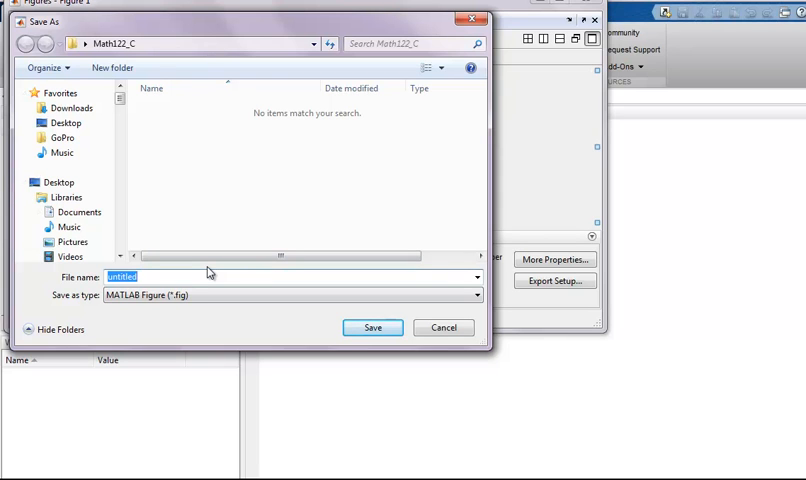
{"action": "type", "text": "My_favorite_figure"}
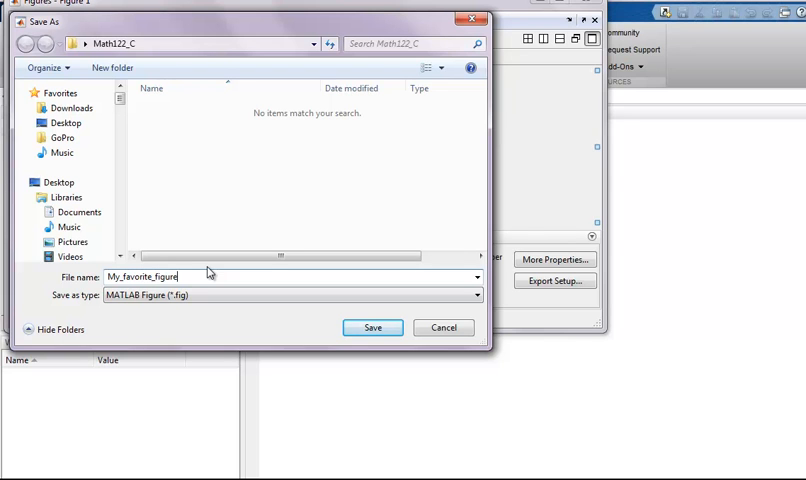
{"action": "mouse_move", "coordinate": [196, 293]}
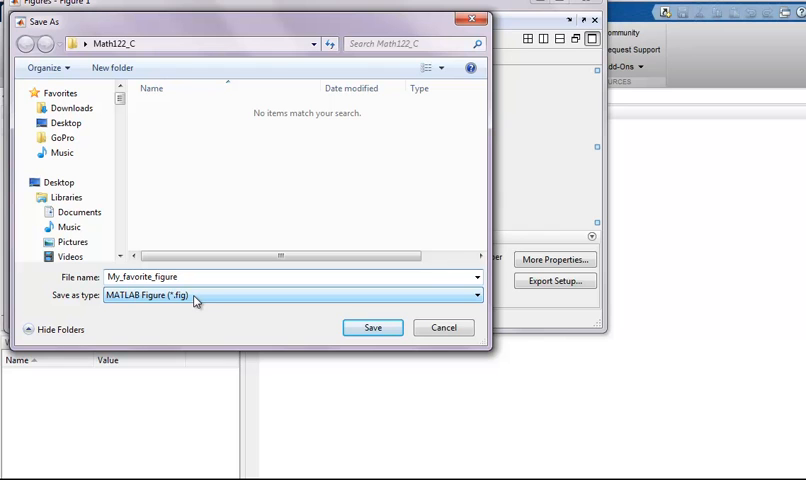
{"action": "left_click", "coordinate": [295, 294]}
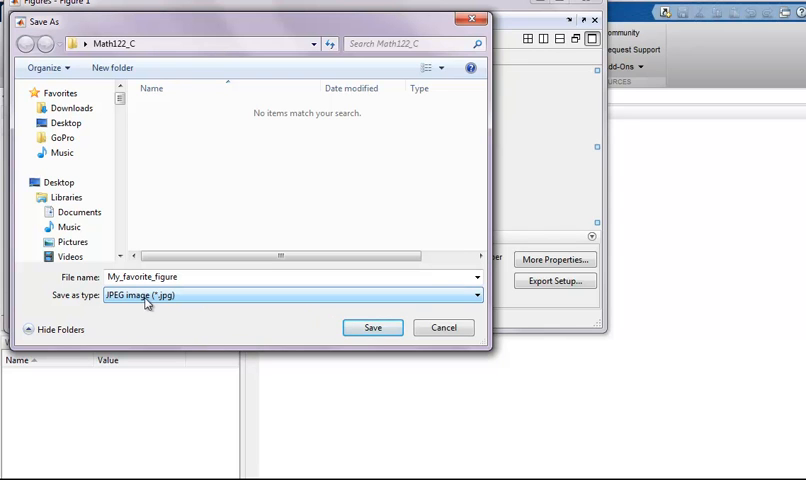
{"action": "mouse_move", "coordinate": [184, 309]}
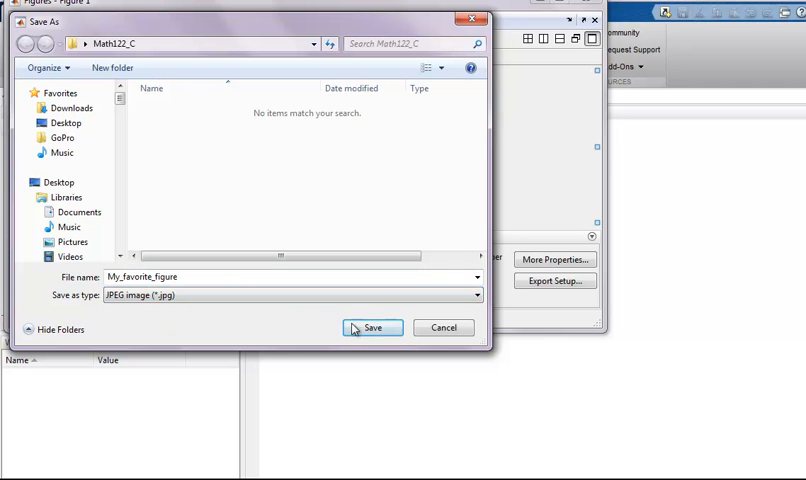
{"action": "left_click", "coordinate": [371, 327]}
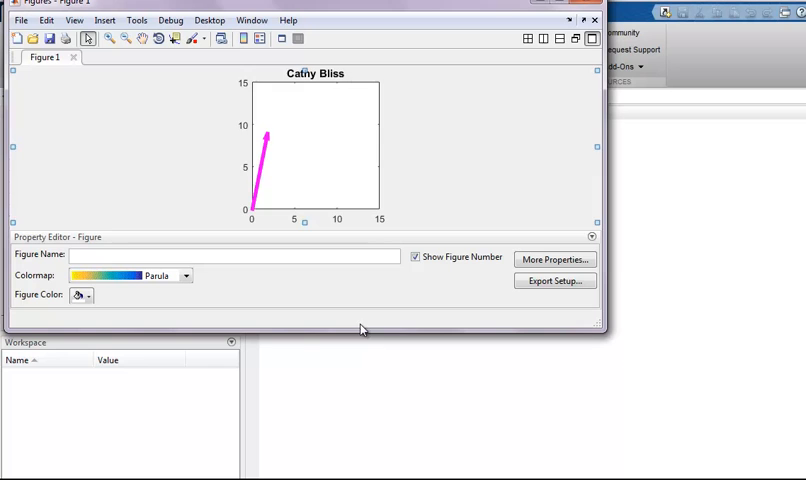